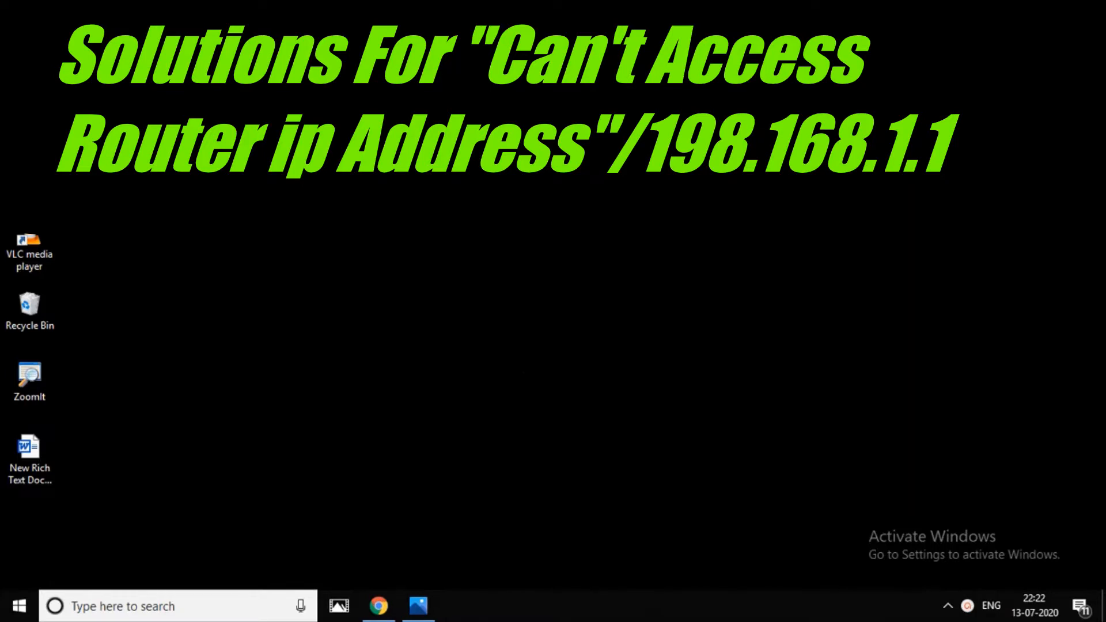
Search 'cmd' from the taskbar and launch Command Prompt as administrator
right_click(451, 310)
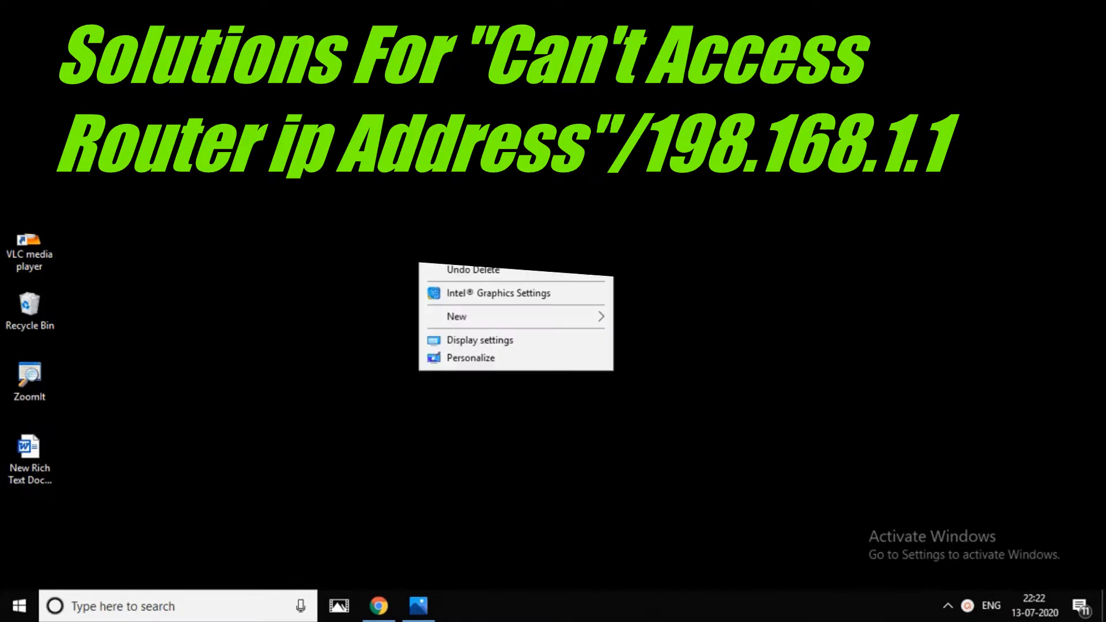
click(212, 528)
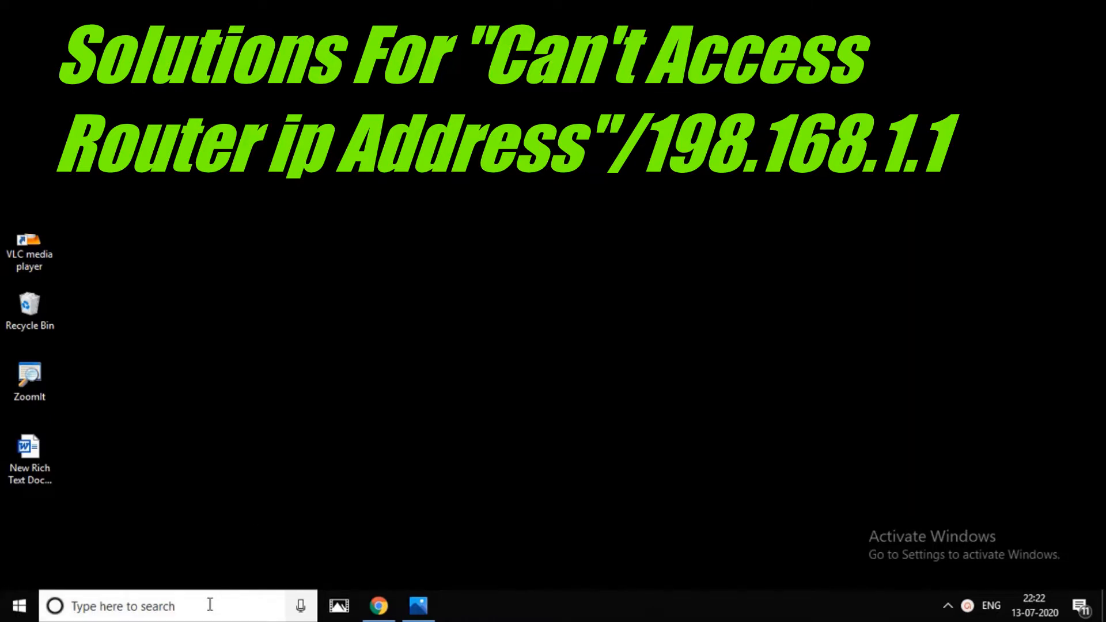
text(cmd)
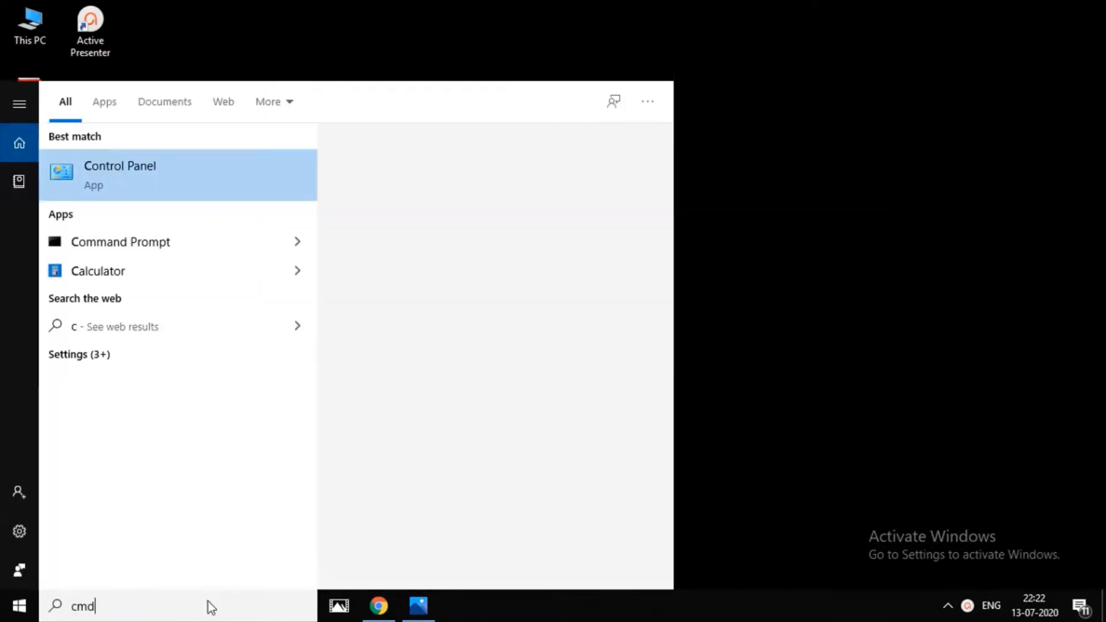
click(134, 175)
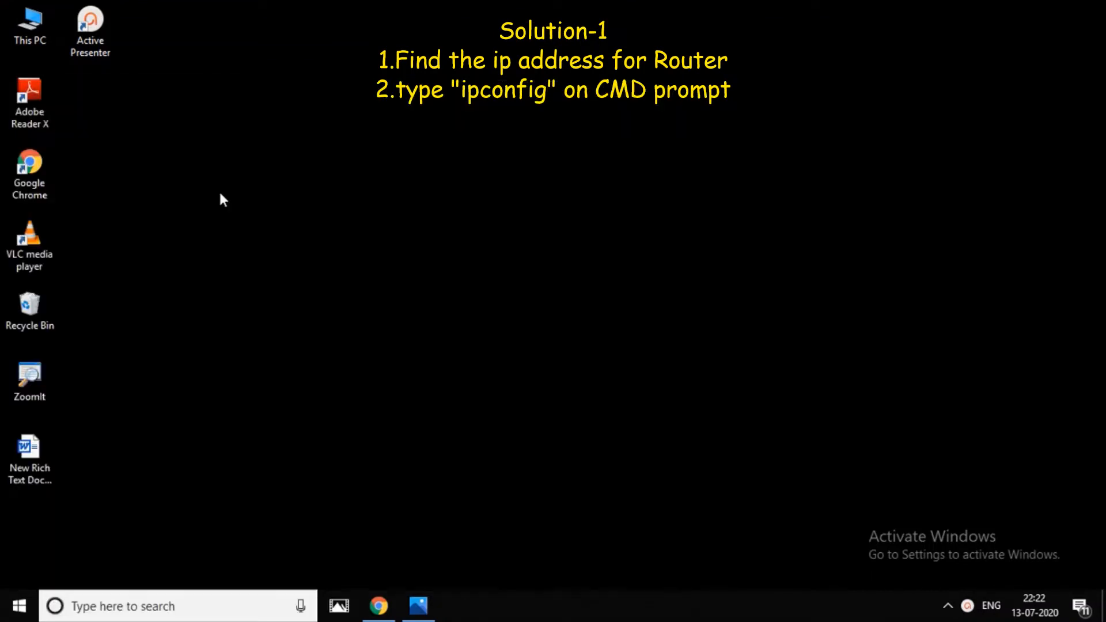
mouse_move(668, 8)
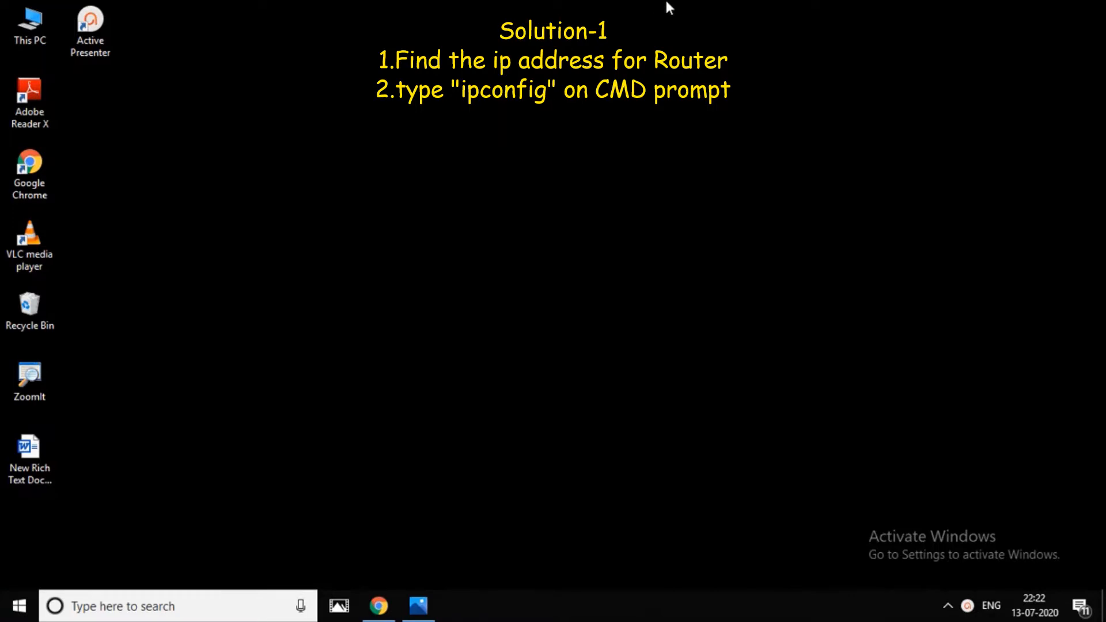
mouse_move(422, 316)
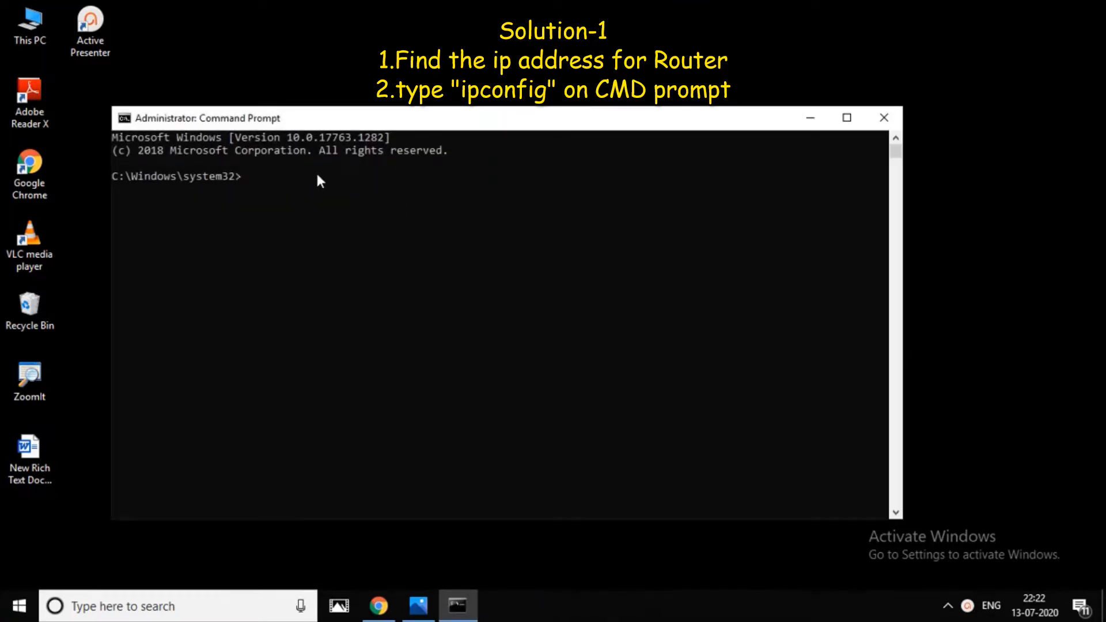
Run ipconfig to reveal the Default Gateway 192.168.1.1
text(ip)
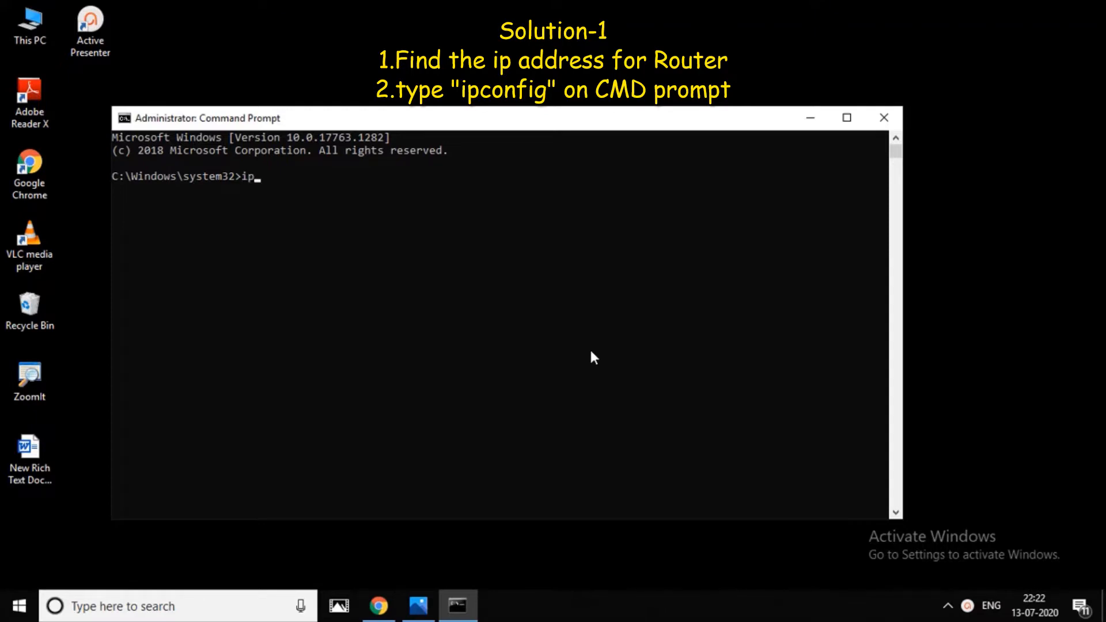
text(config)
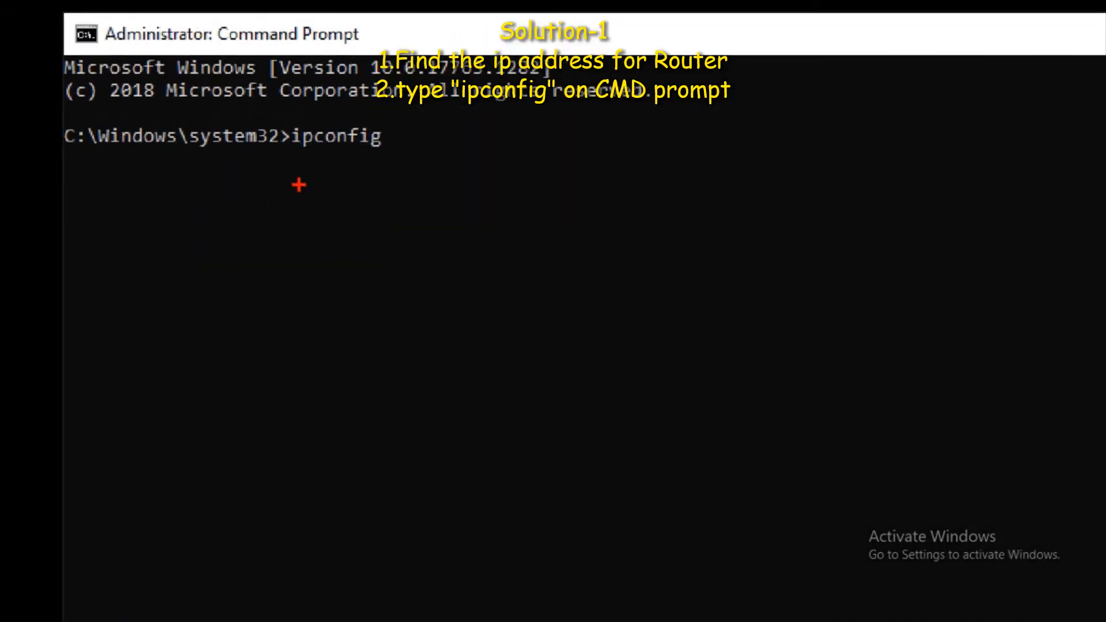
drag(289, 161, 467, 152)
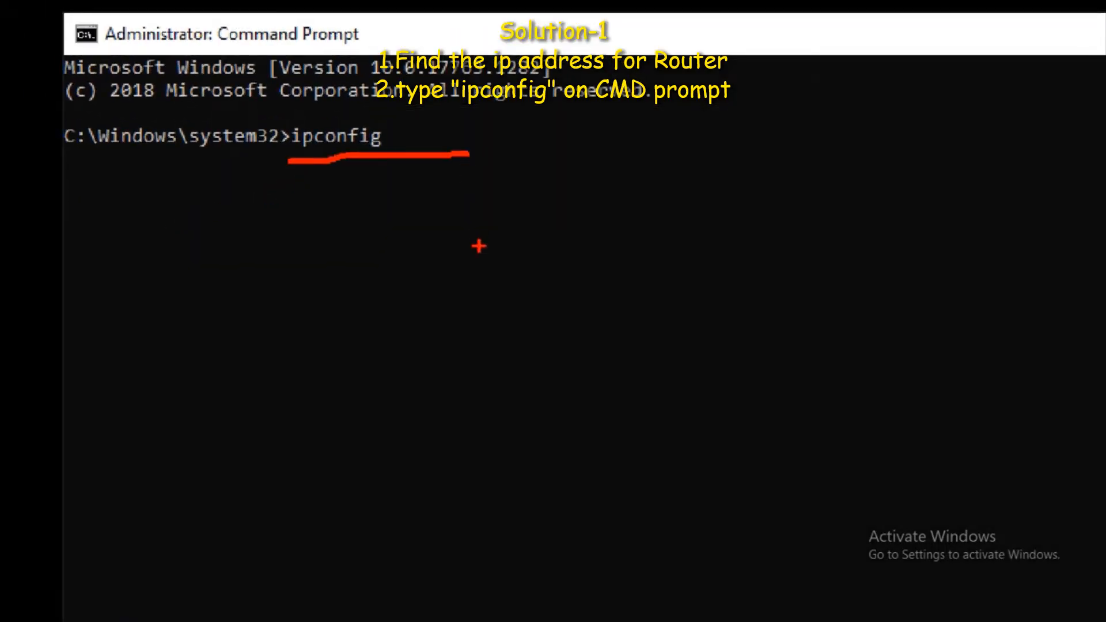
key(Return)
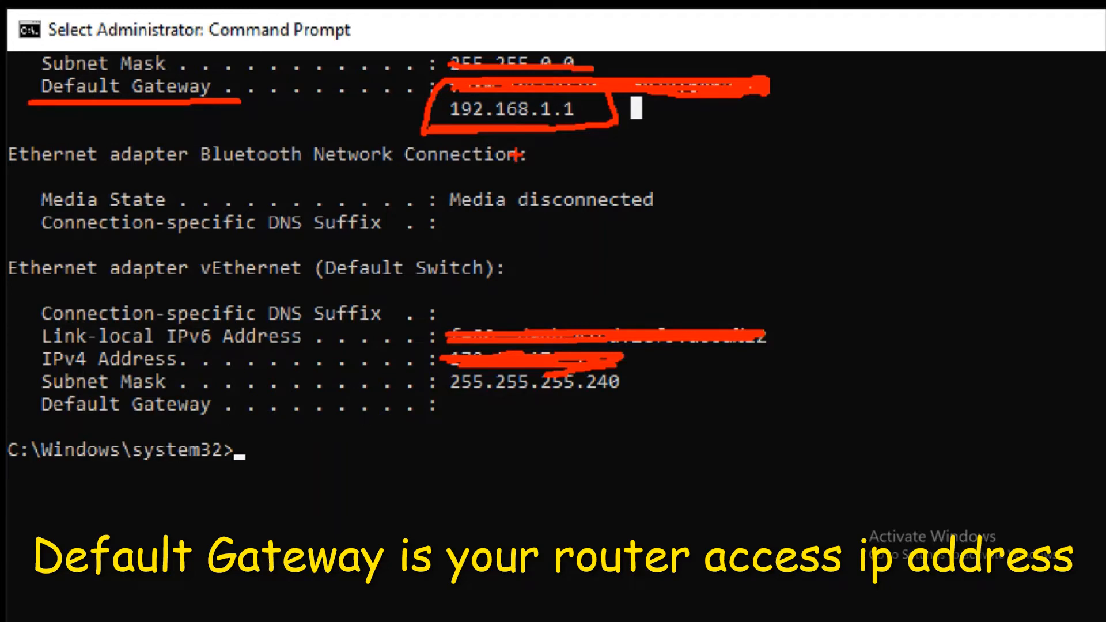
mouse_move(182, 313)
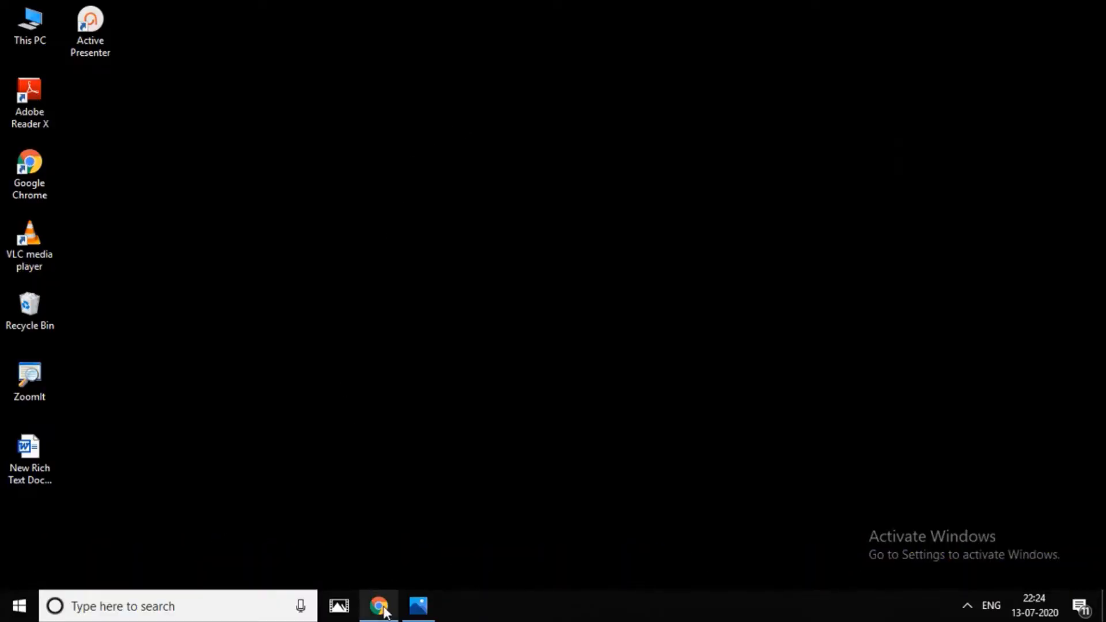
click(379, 606)
text(https://)
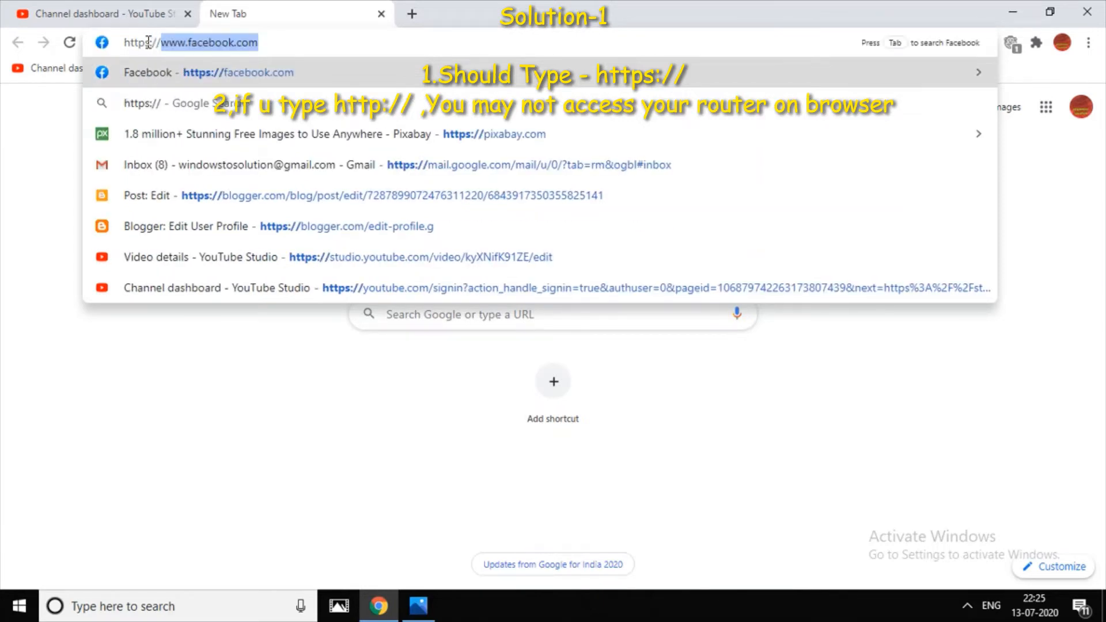
text(192-168-1-1ip.mobi)
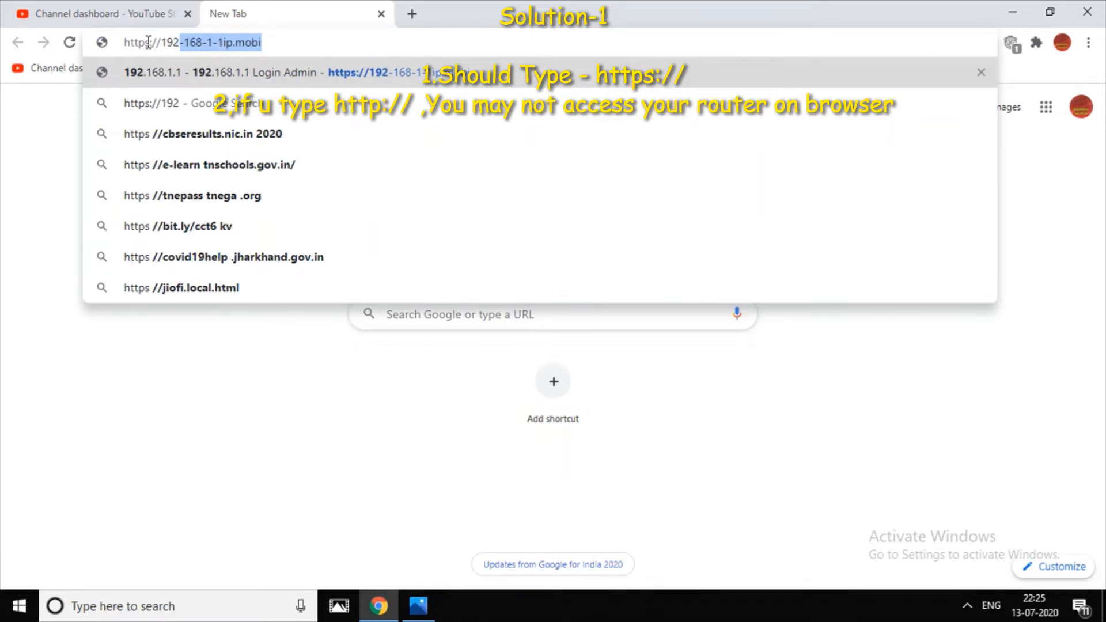
key(Backspace)
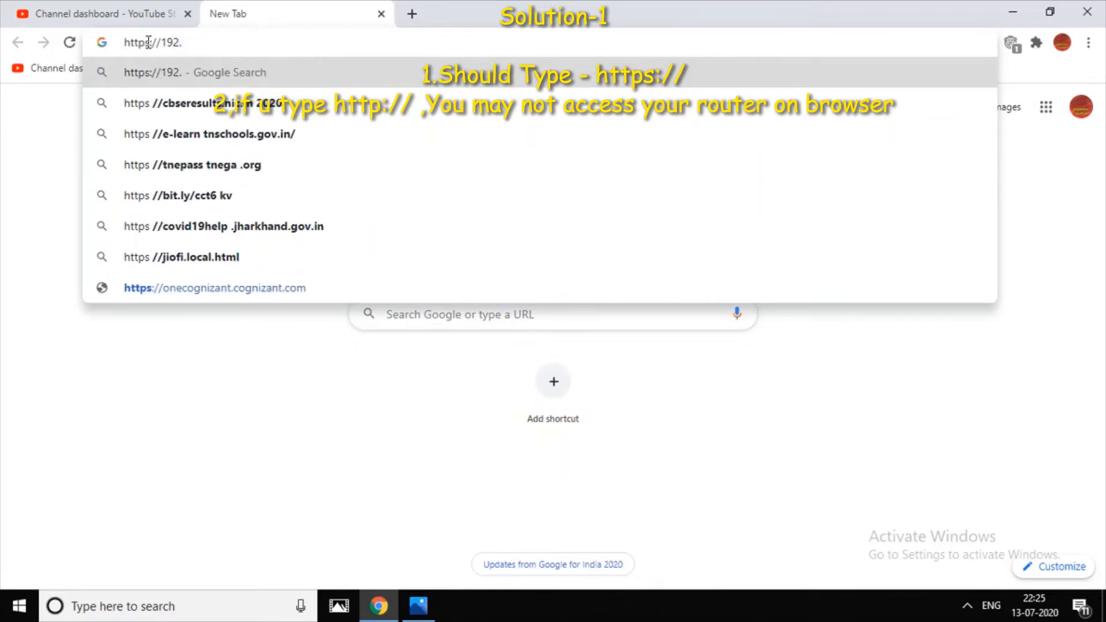
text(168)
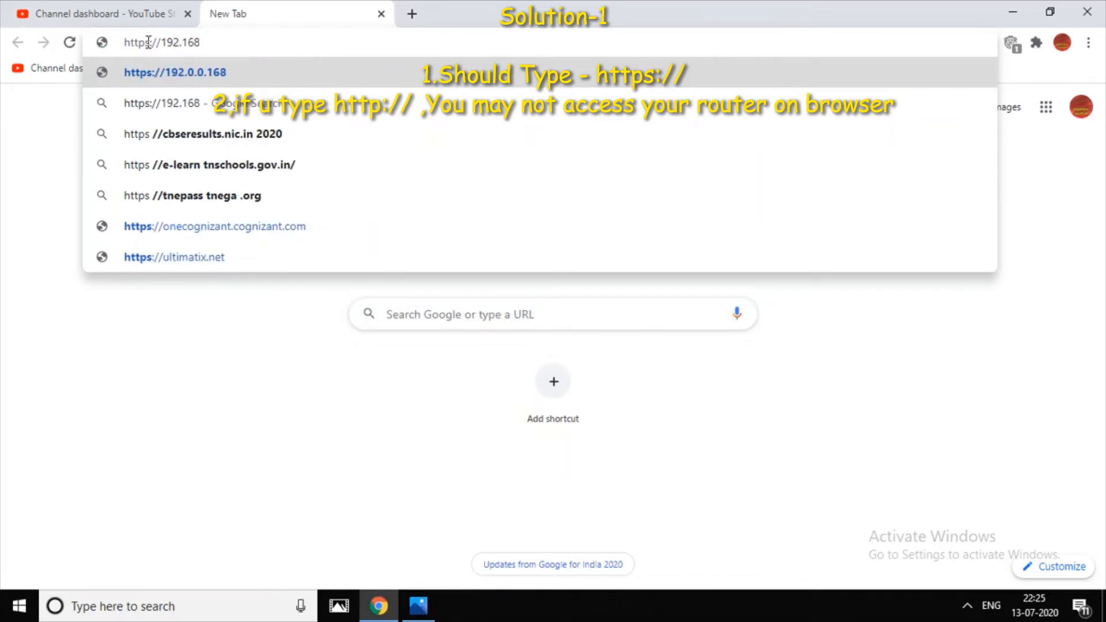
text(.)
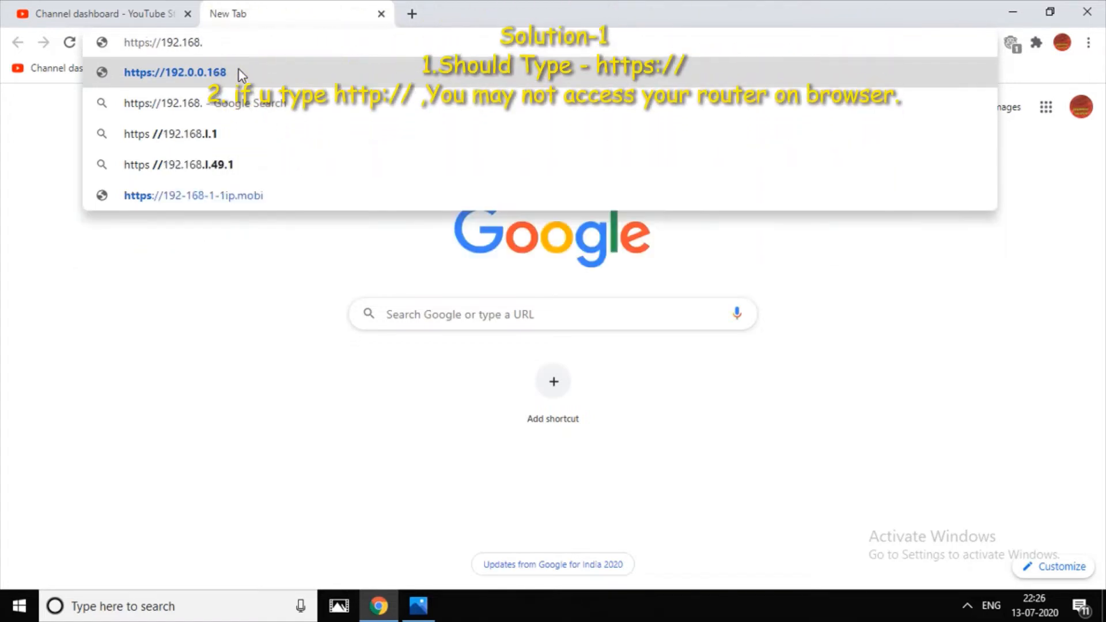
text(1.1)
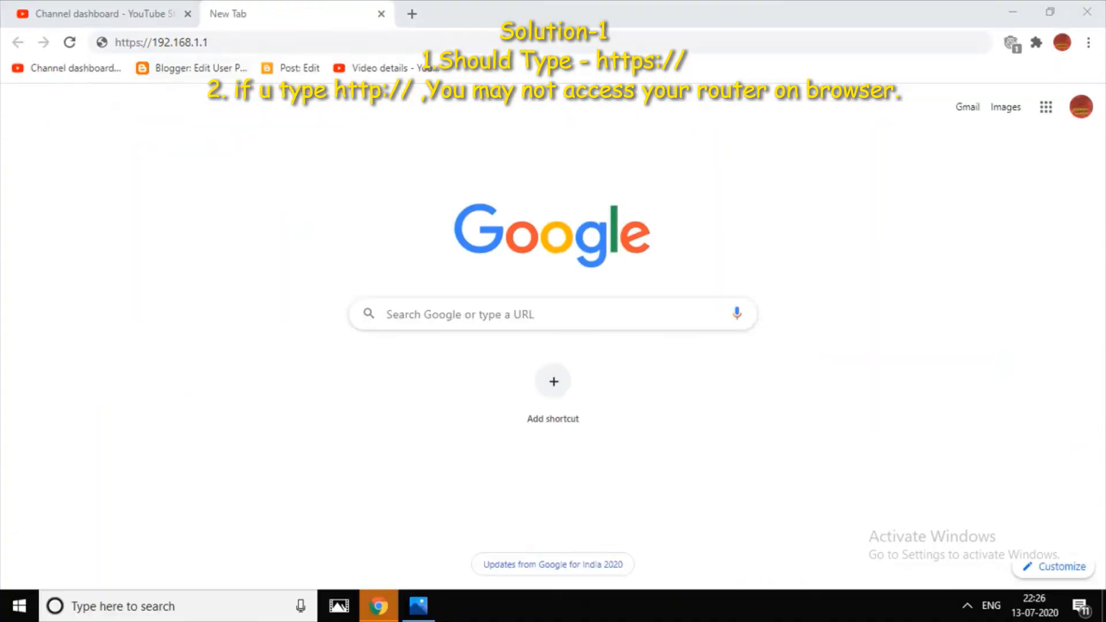
click(17, 605)
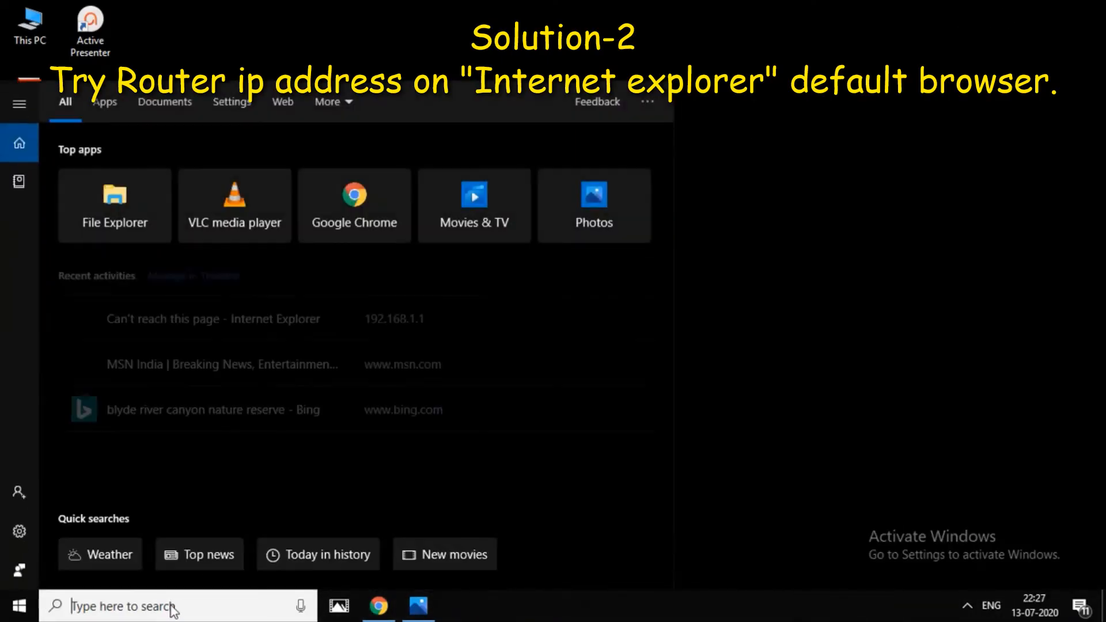
Search 'internet explorer' from the taskbar and launch Internet Explorer
text(inter)
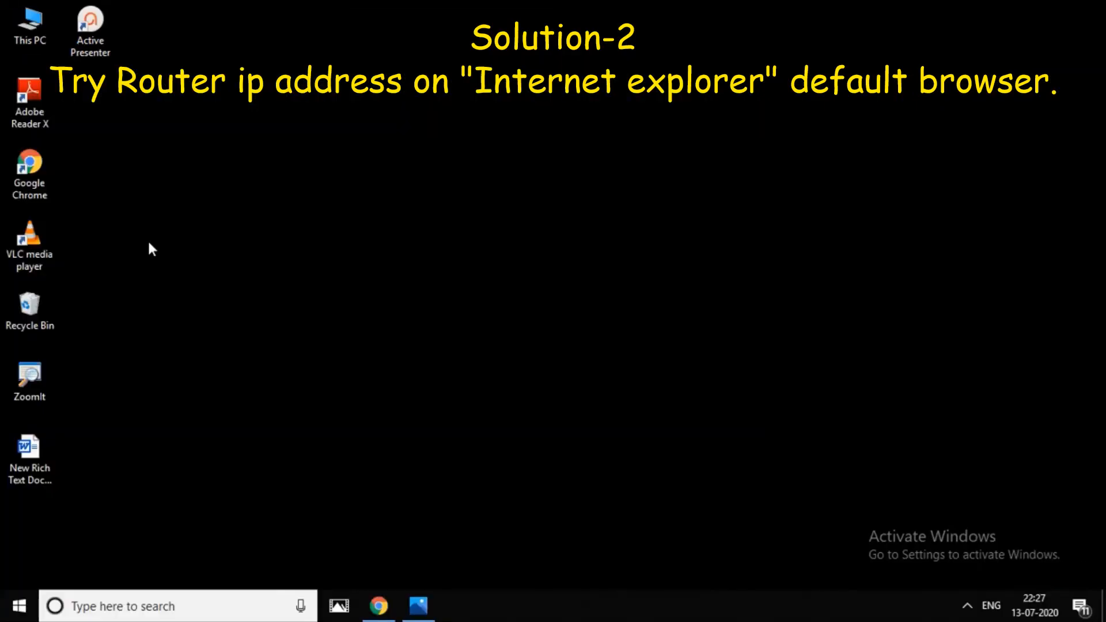
text(in)
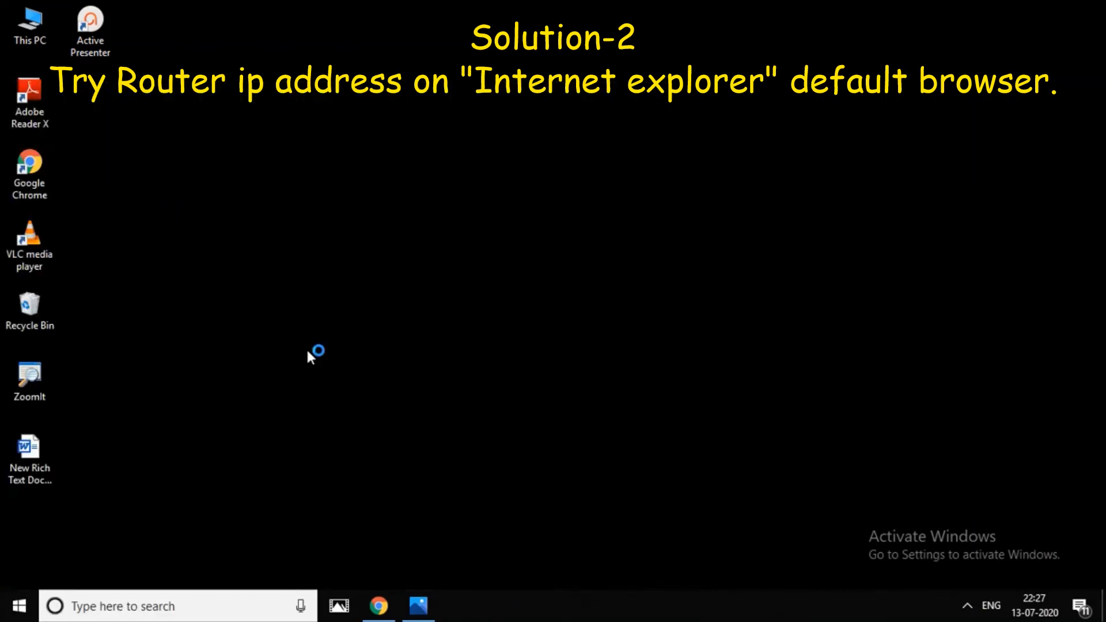
click(457, 607)
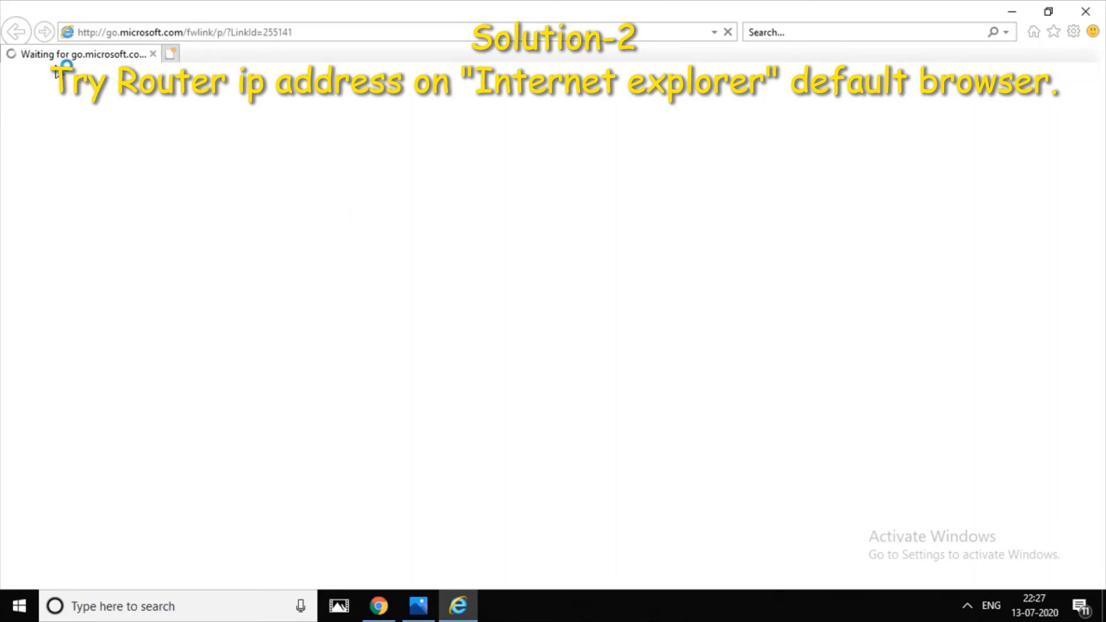
Select the Microsoft start-page URL in Internet Explorer's address bar for replacement
click(179, 32)
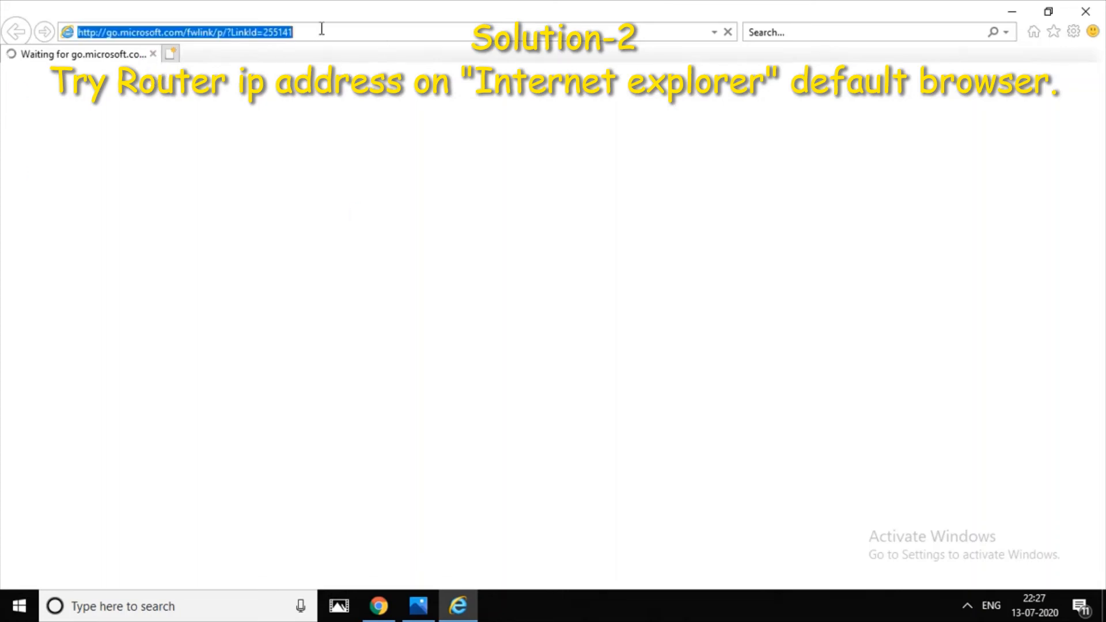
click(176, 33)
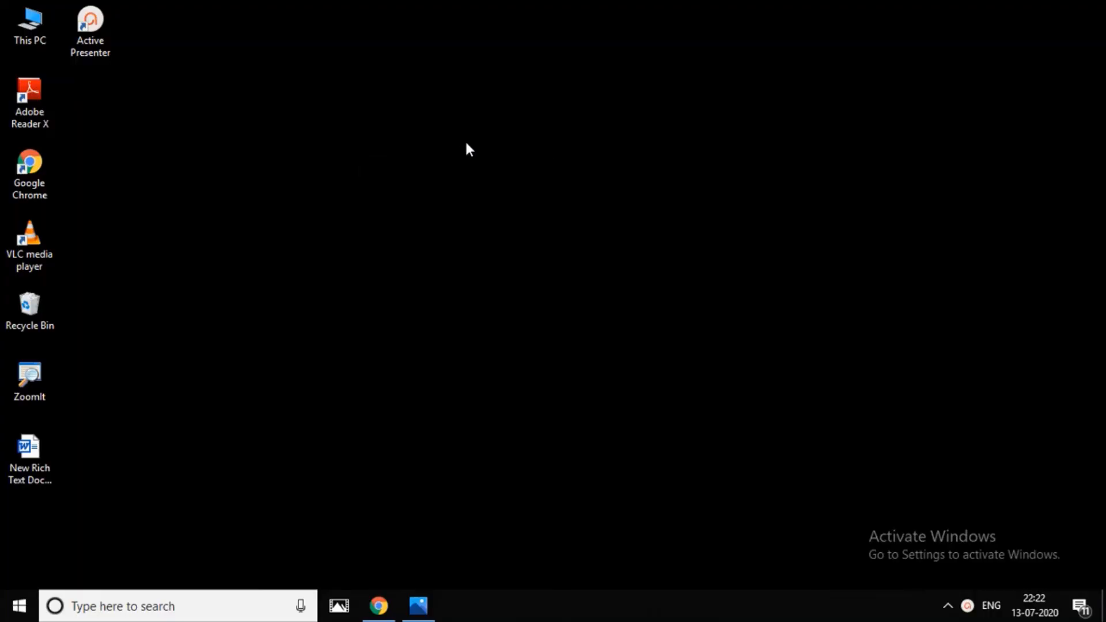
mouse_move(514, 370)
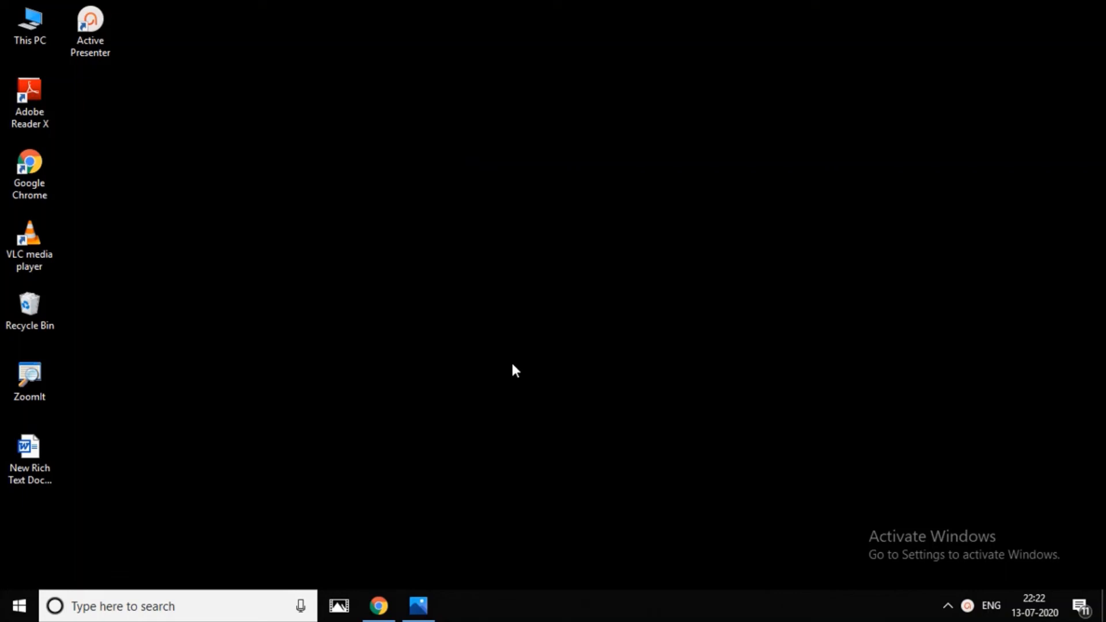